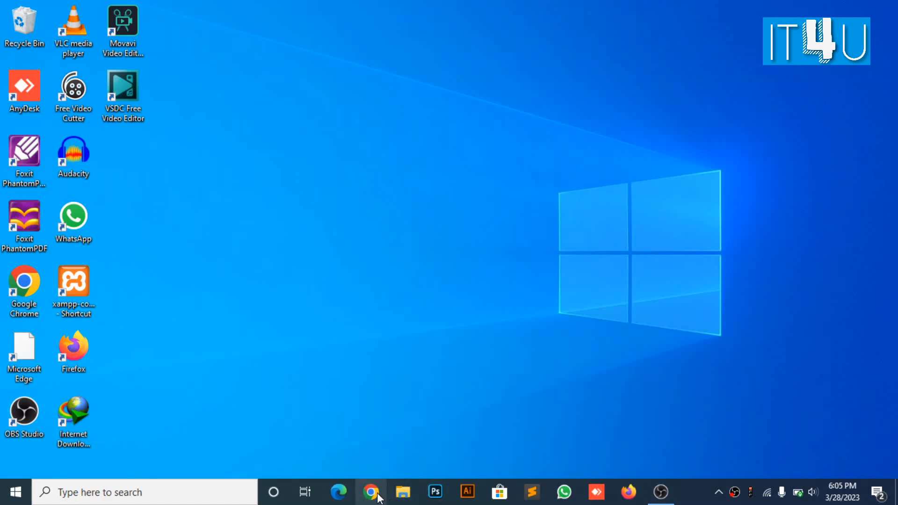
- Search Google for "visual studio code" in Chrome
left_click(372, 491)
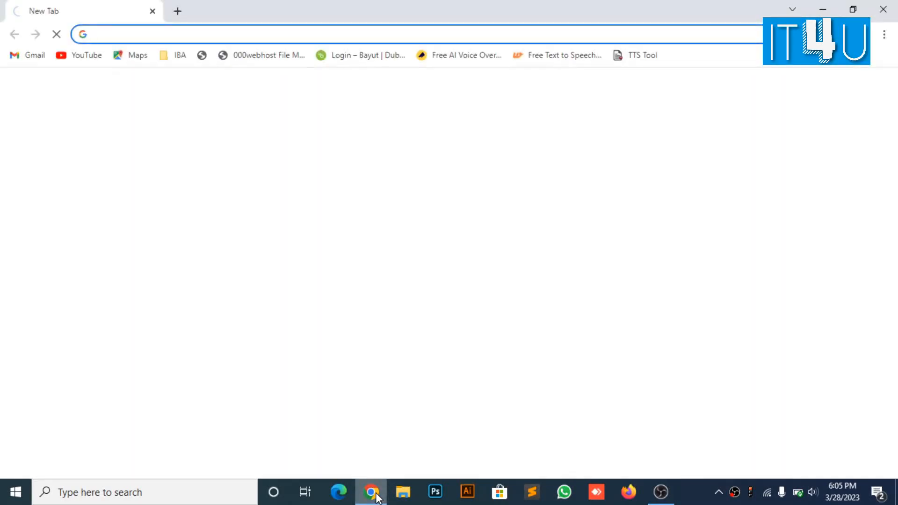
left_click(371, 492)
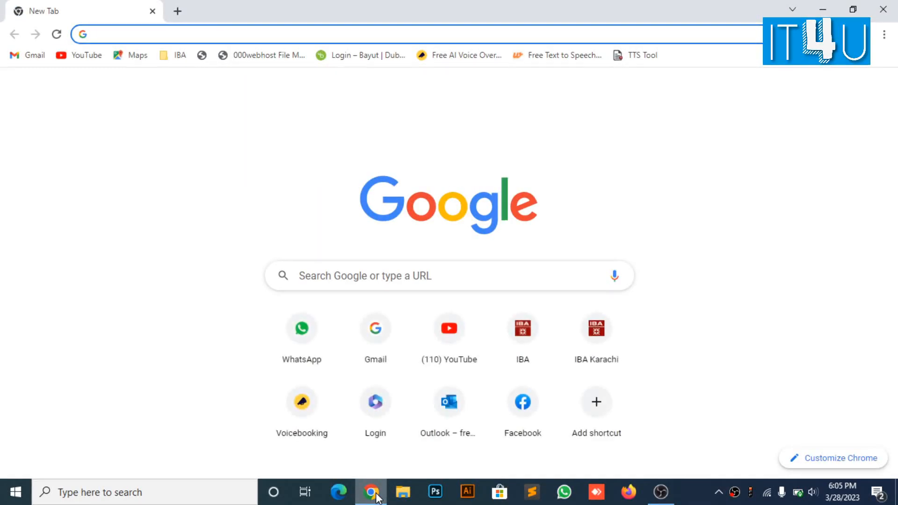
type("VISUAL studio")
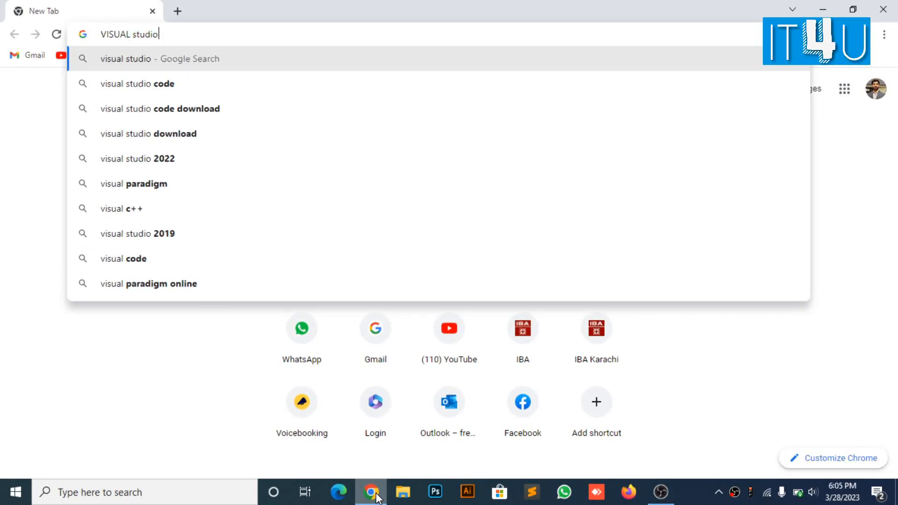
key("Down")
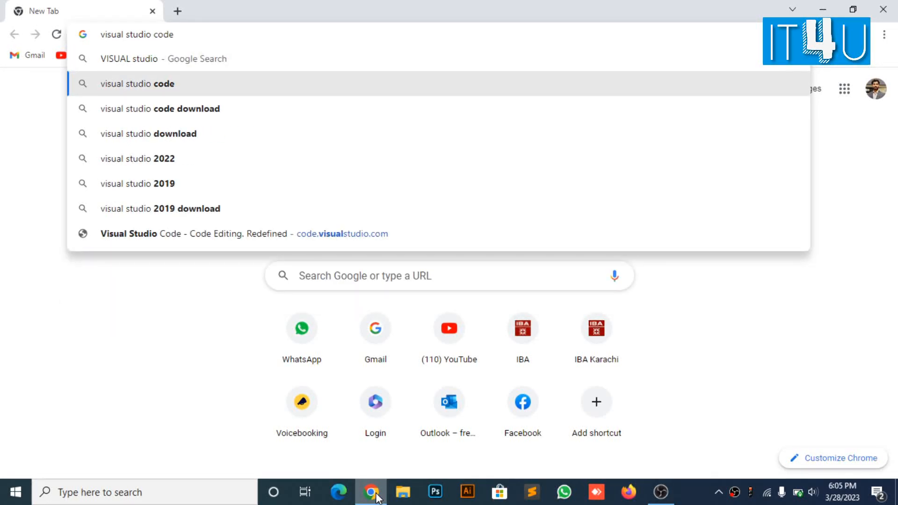
left_click(138, 83)
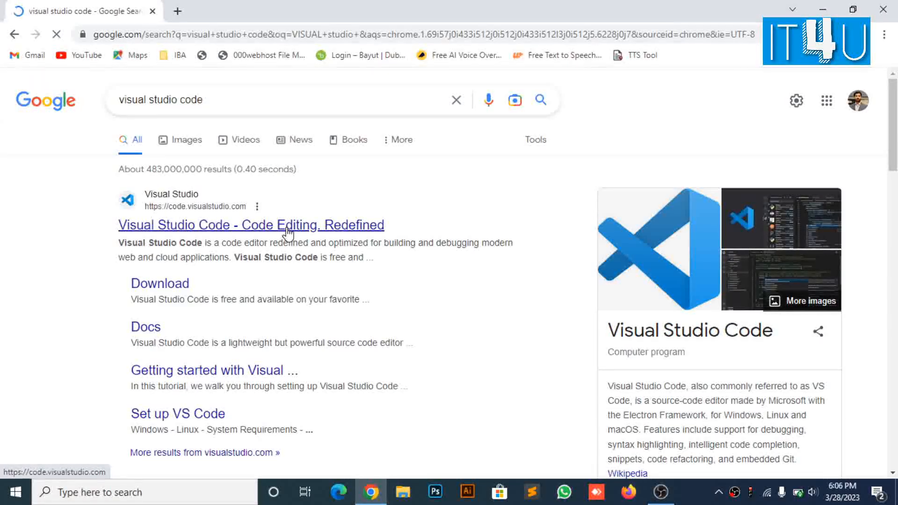
- Reach the official code.visualstudio.com site from the results, then show the desktop again
left_click(250, 224)
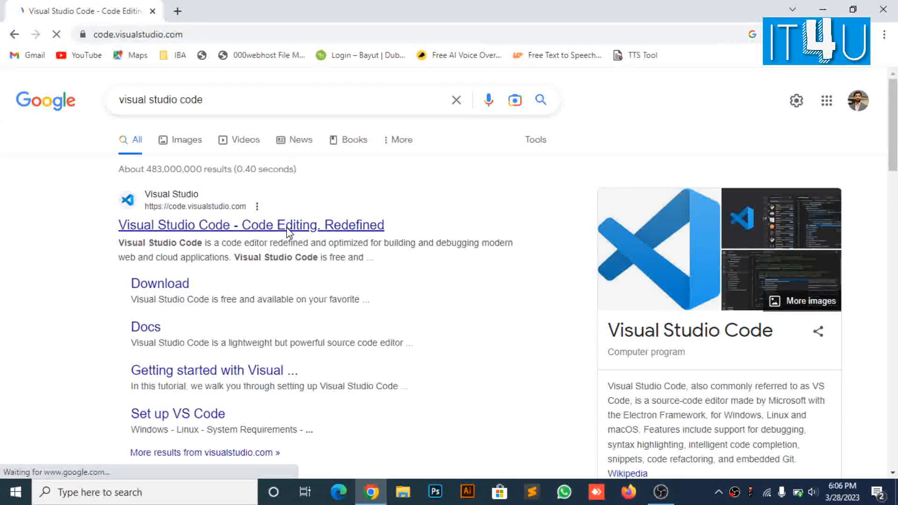
left_click(251, 224)
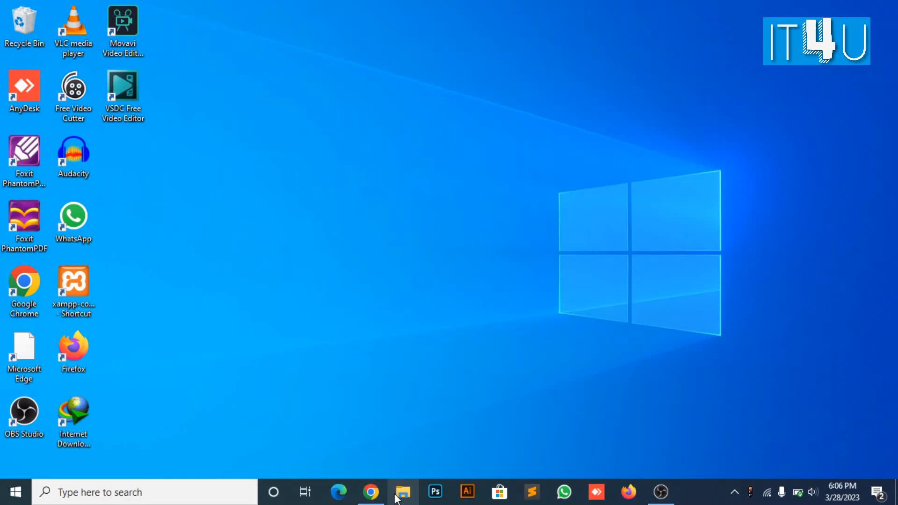
- Launch VSCodeUserSetup-x64-1.76.2.exe from the Downloads folder in File Explorer
left_click(402, 492)
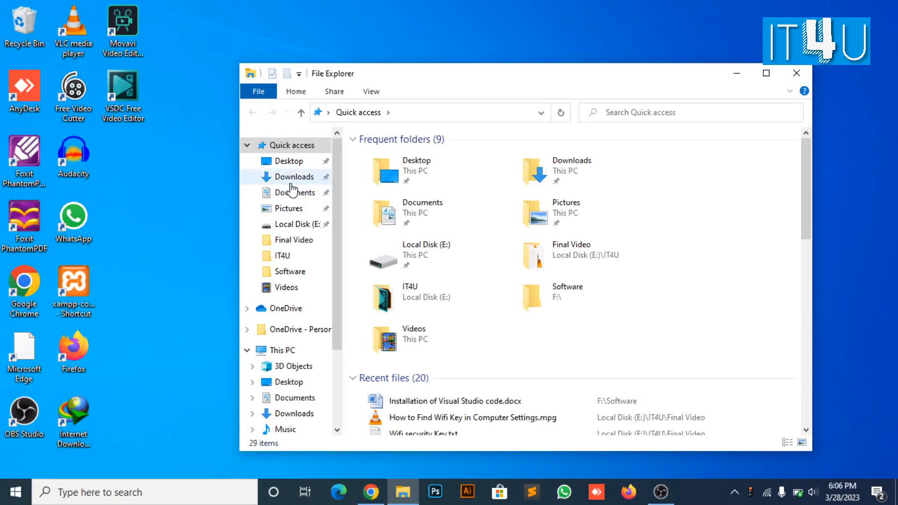
left_click(296, 176)
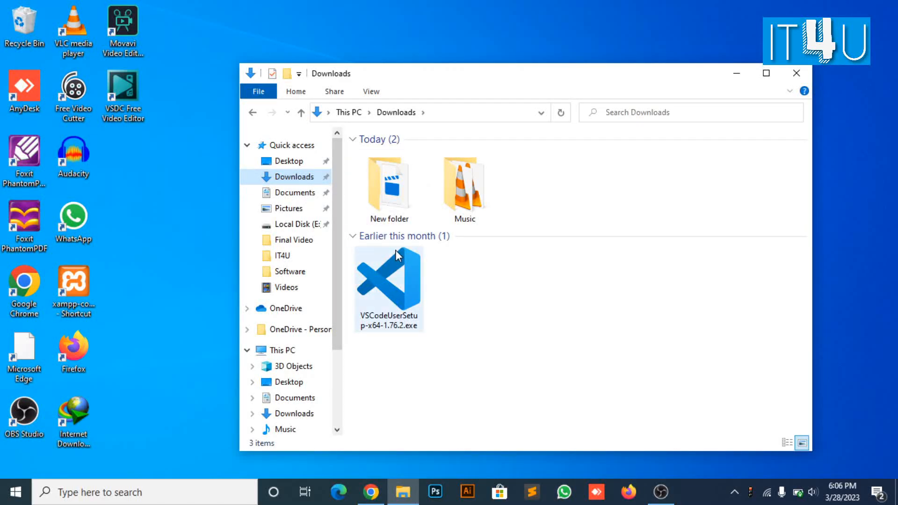
mouse_move(399, 256)
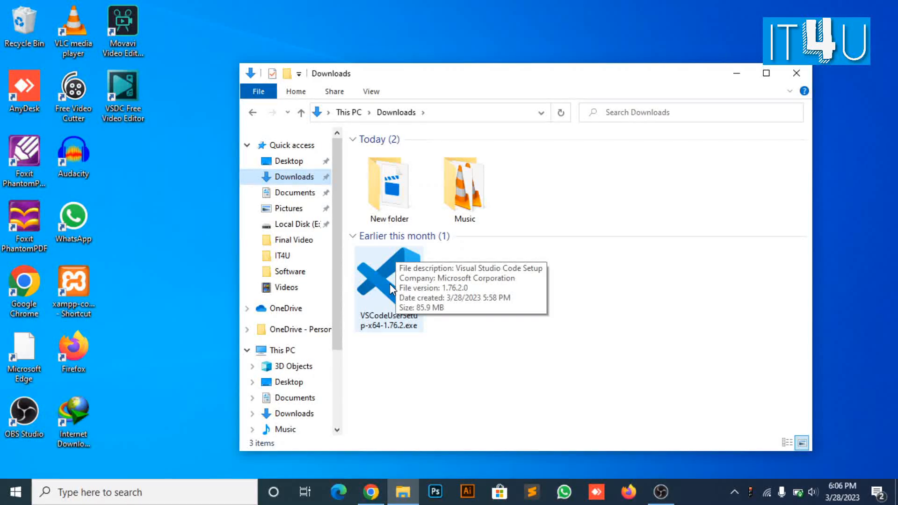
left_click(388, 287)
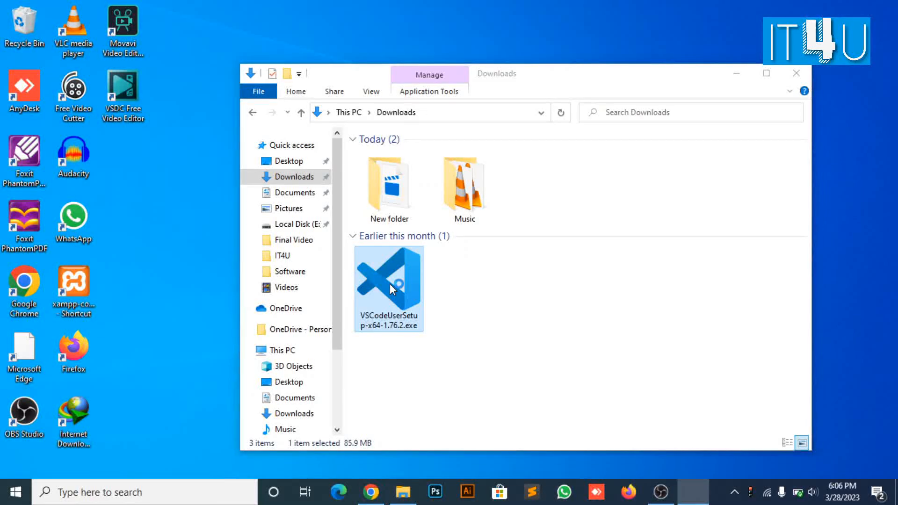
double_click(388, 286)
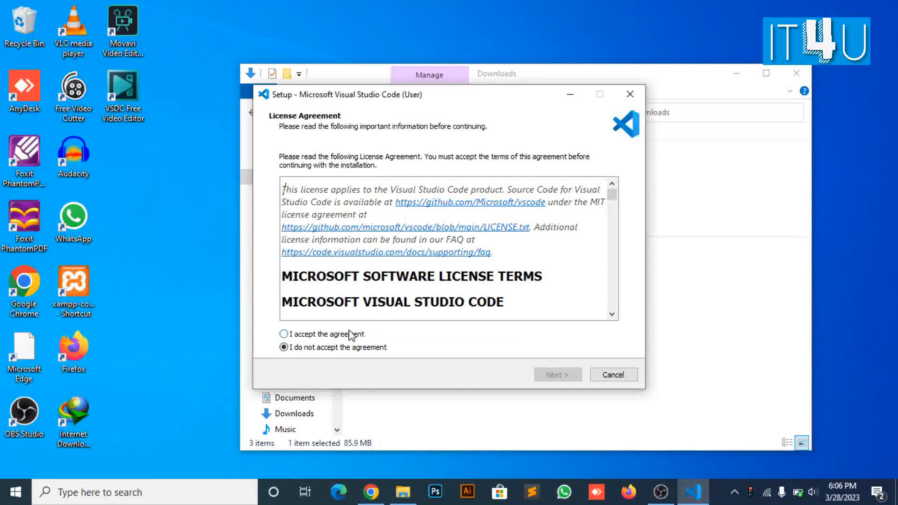
- Accept the licence agreement and keep the default install and Start Menu folders
left_click(284, 334)
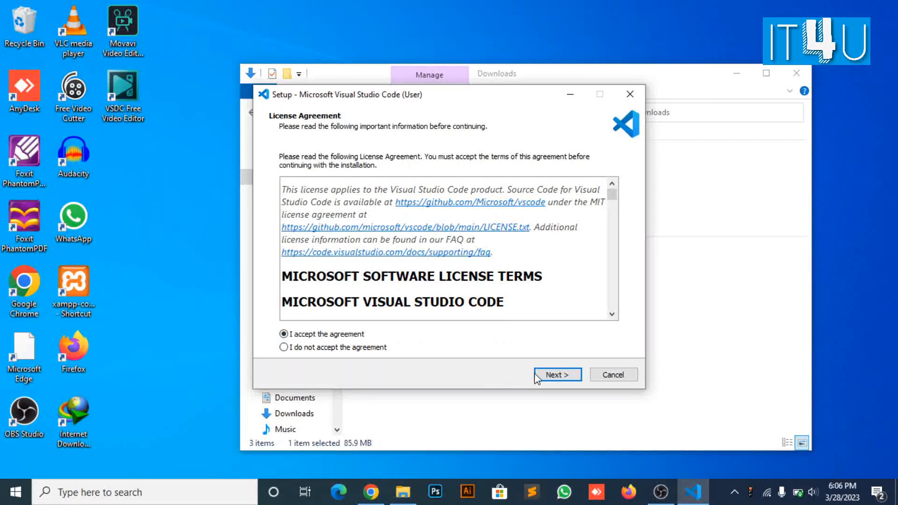
left_click(556, 374)
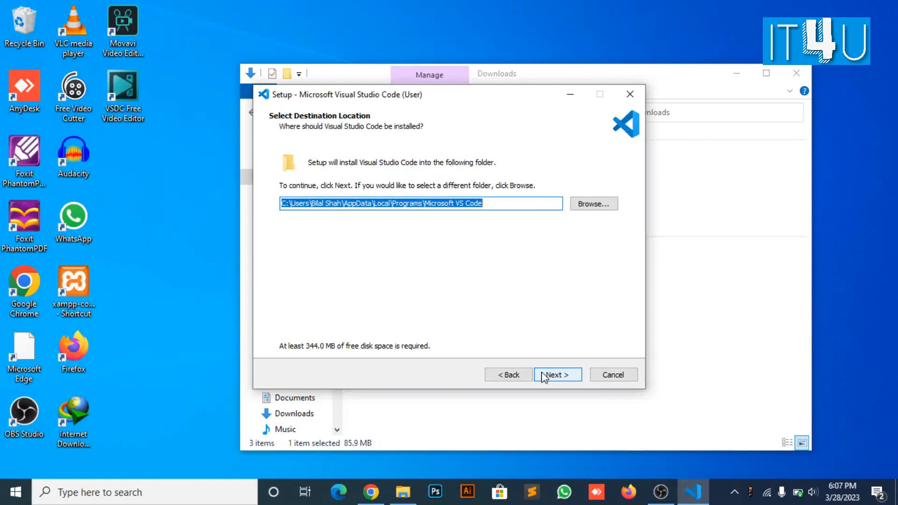
left_click(555, 374)
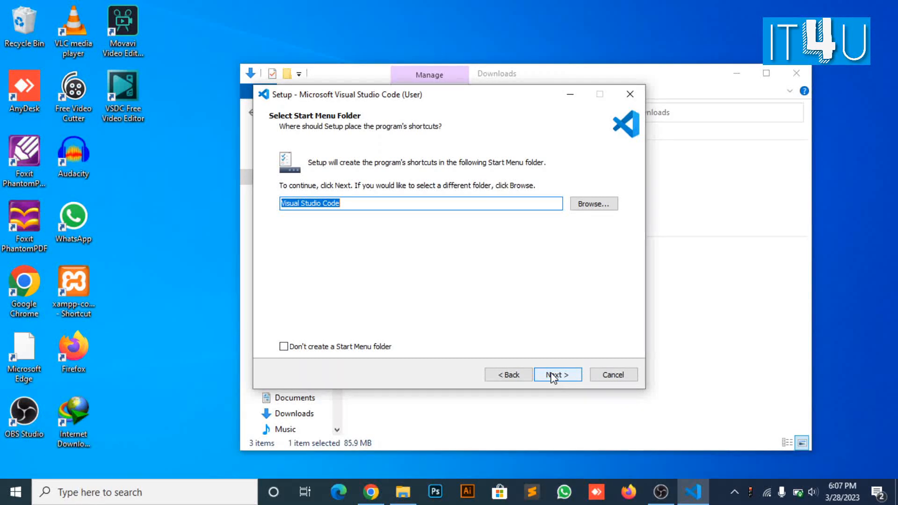
left_click(555, 374)
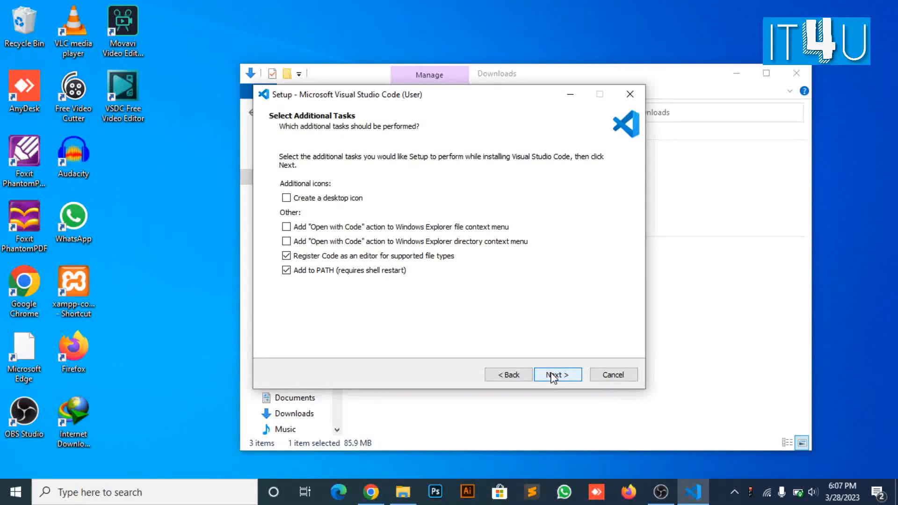
mouse_move(518, 359)
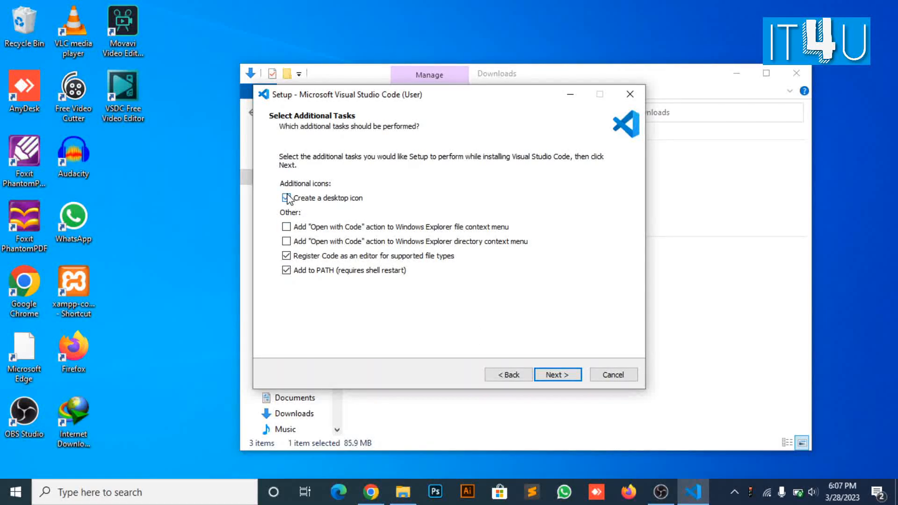
- Choose a desktop icon only, skipping file-editor registration and PATH, and reach the ready-to-install summary
left_click(286, 198)
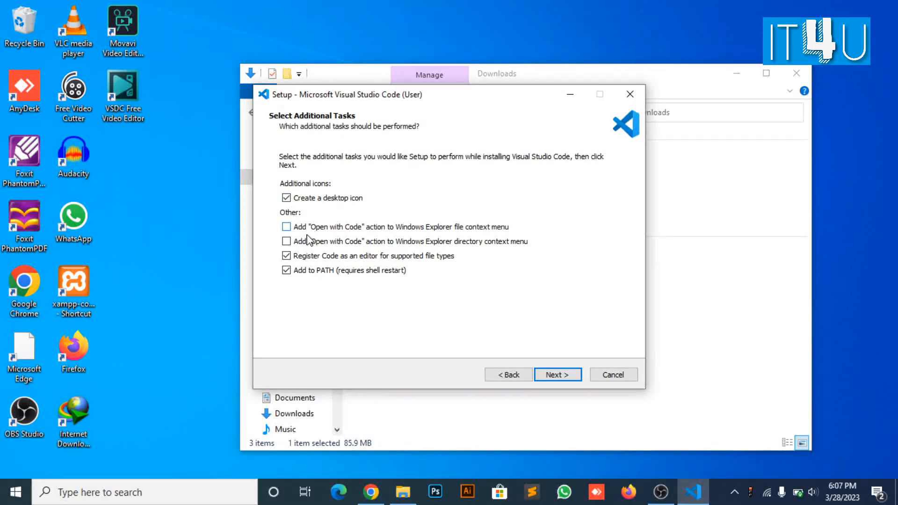
left_click(286, 256)
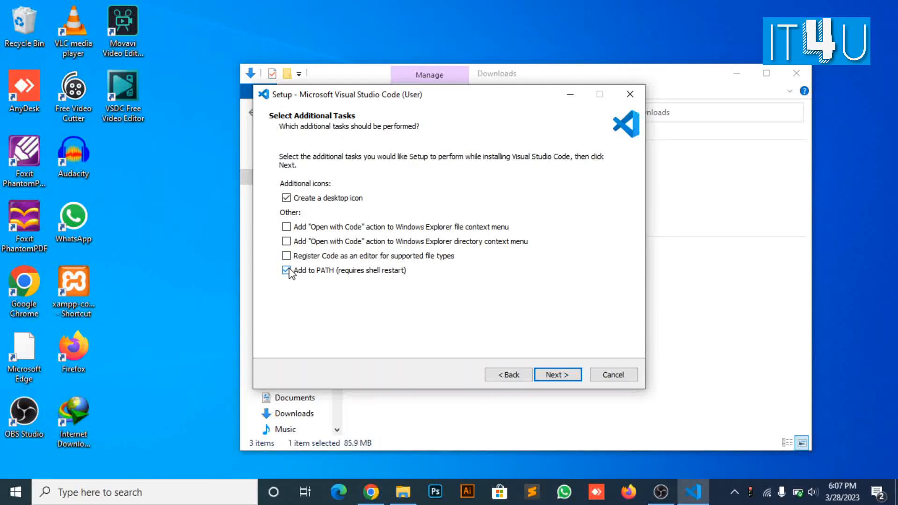
left_click(286, 270)
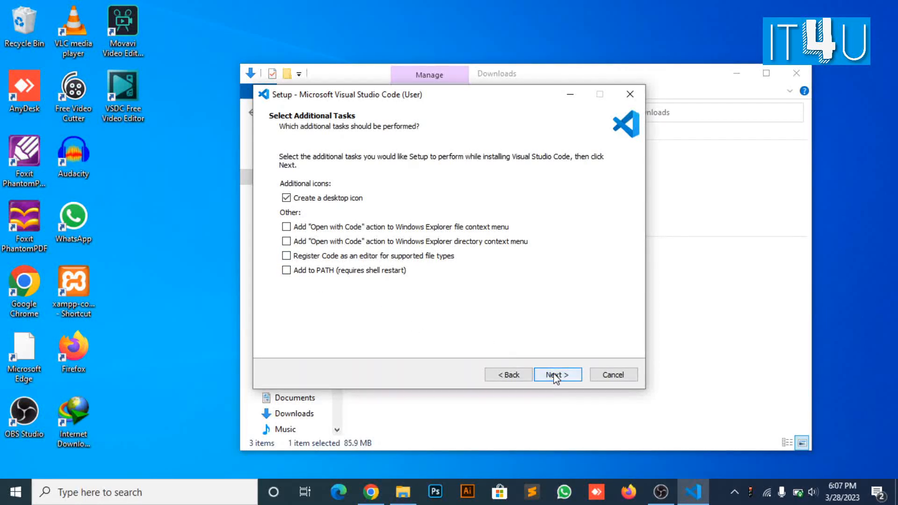
left_click(556, 374)
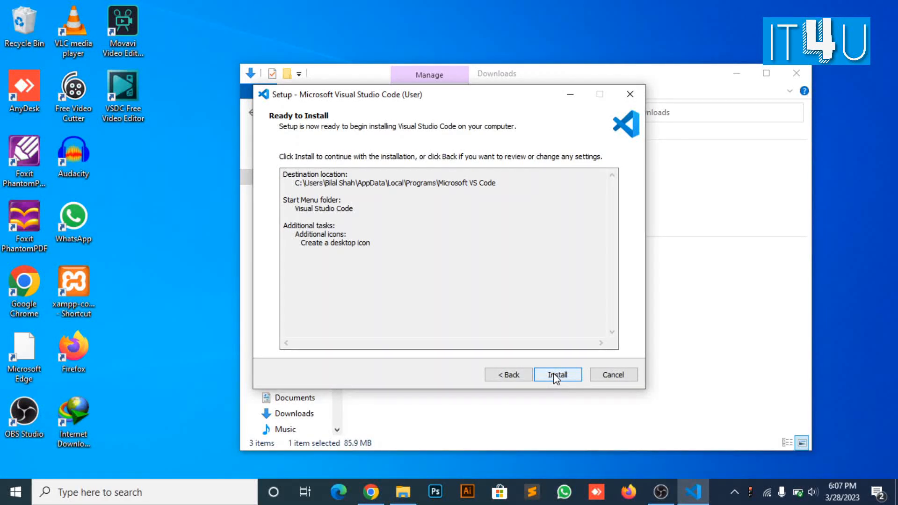
- Install Visual Studio Code until the Completing the Setup Wizard page appears
left_click(557, 374)
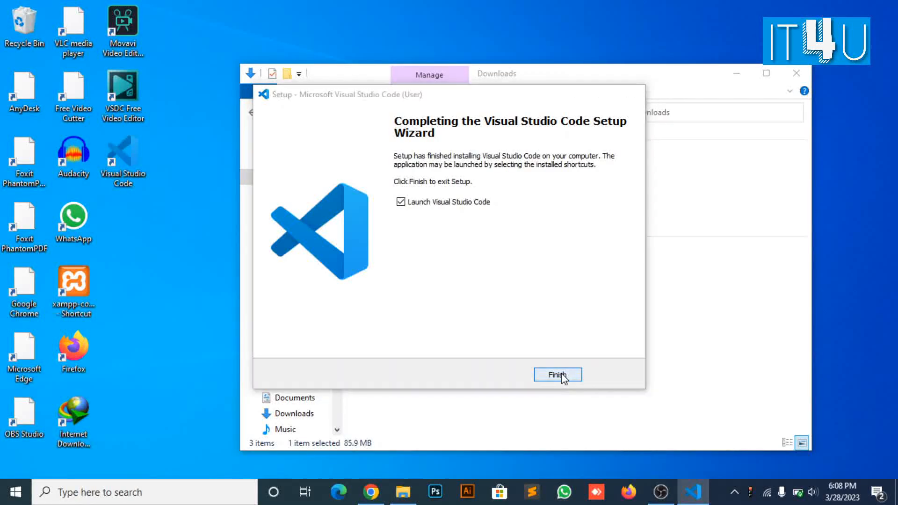
- Finish setup launching Visual Studio Code and show the colour theme choices on its Welcome page
left_click(556, 374)
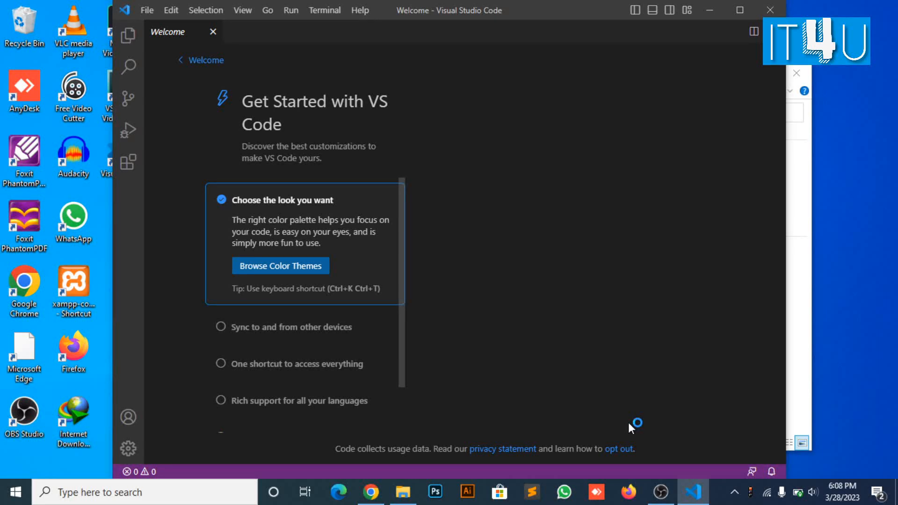
left_click(279, 266)
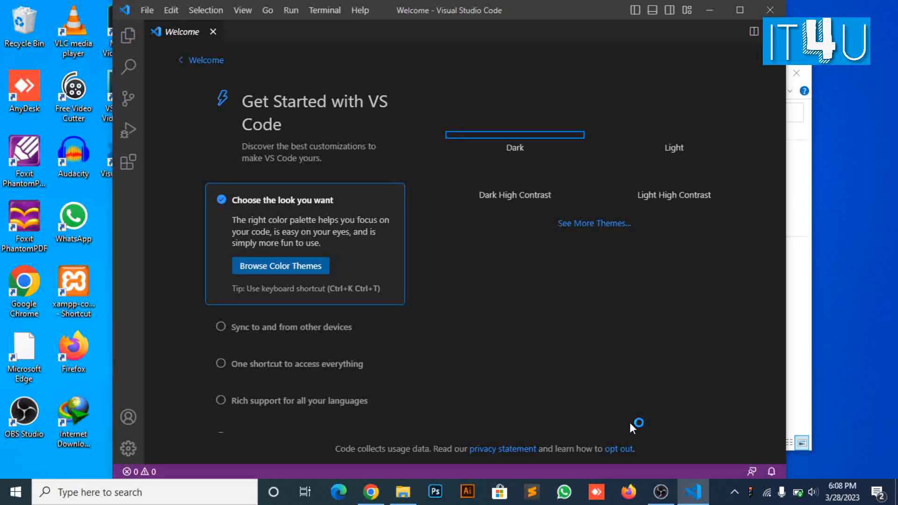